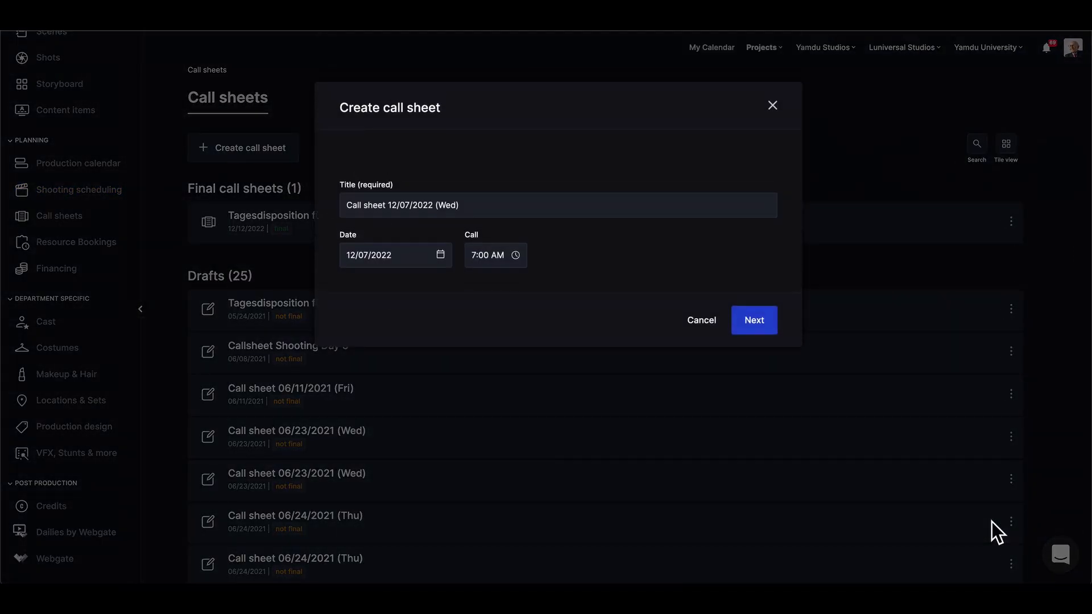
Create the call sheet 'Call sheet 12/07/2022 (Wed)' for 12/07/2022 with a 7:00 AM call
{"action": "left_click", "coordinate": [753, 320]}
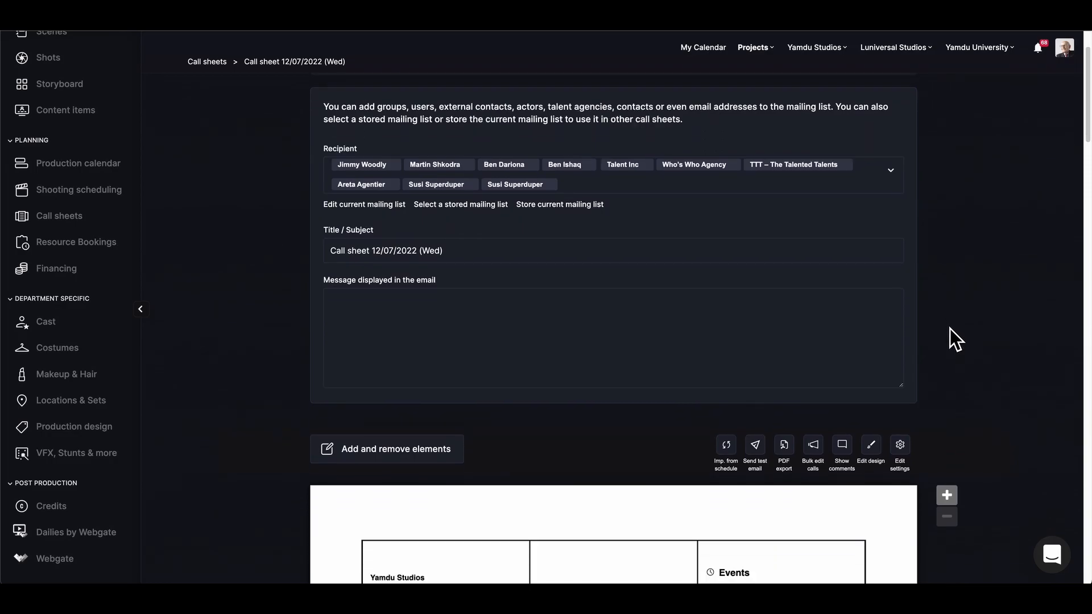
{"action": "scroll", "scroll_direction": "down", "scroll_amount": 3}
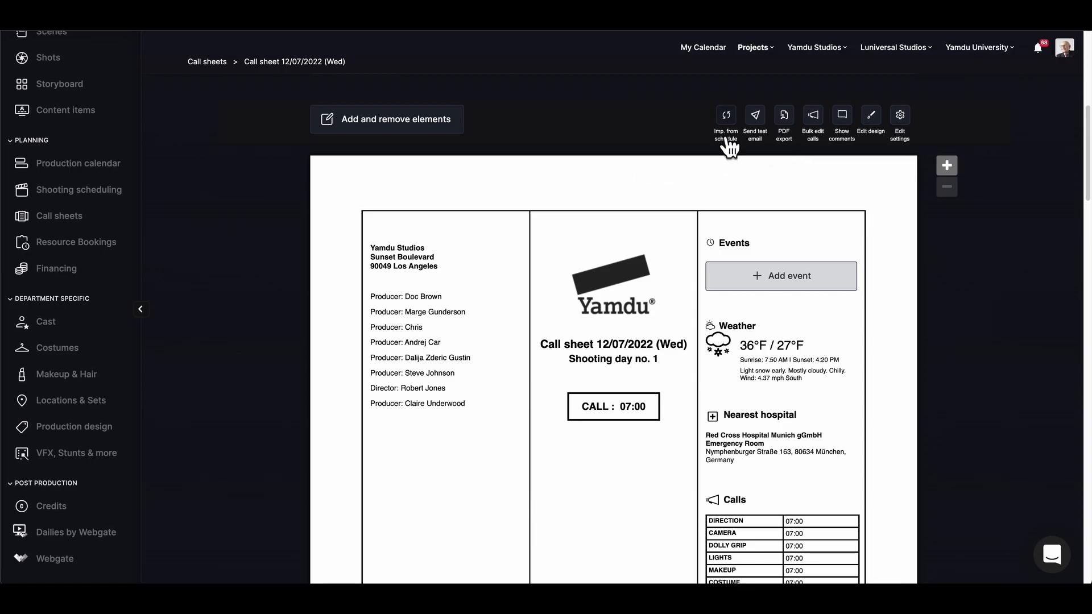
{"action": "left_click", "coordinate": [724, 118]}
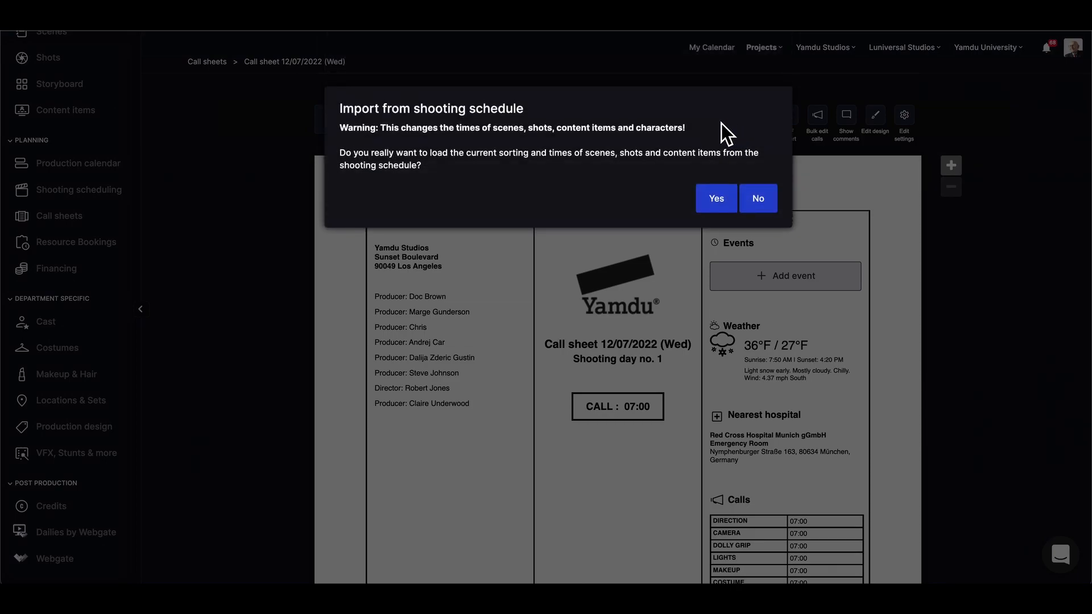
{"action": "left_click", "coordinate": [757, 198]}
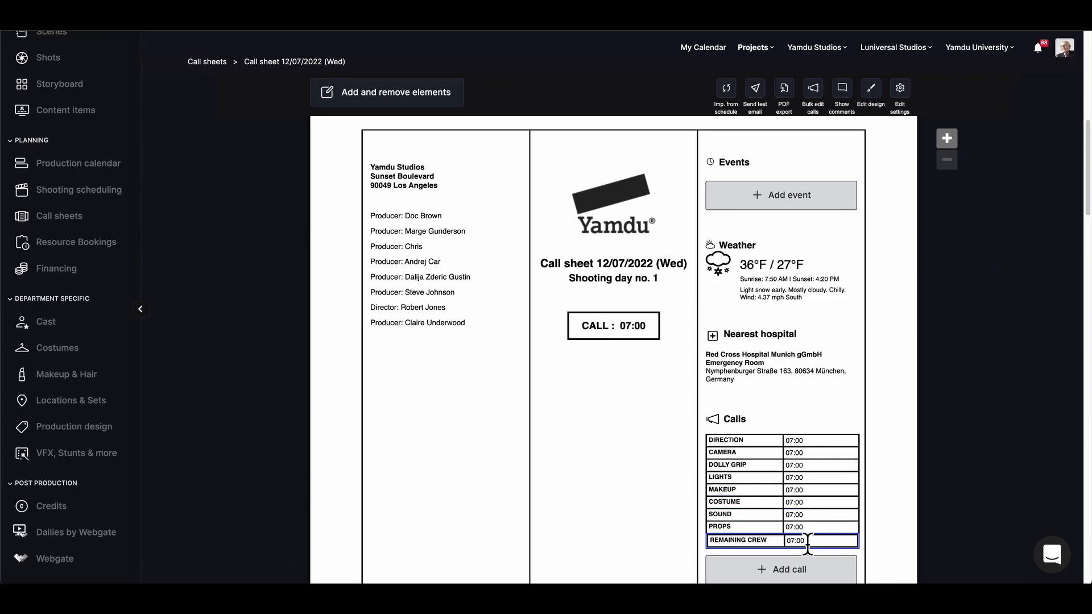
{"action": "left_click", "coordinate": [812, 91]}
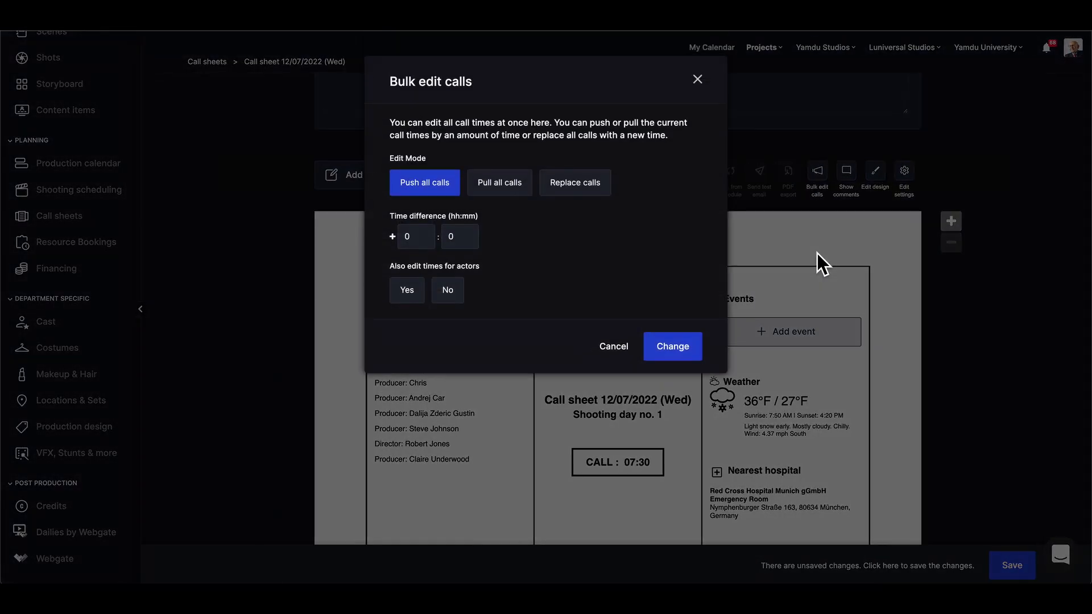
{"action": "mouse_move", "coordinate": [566, 203]}
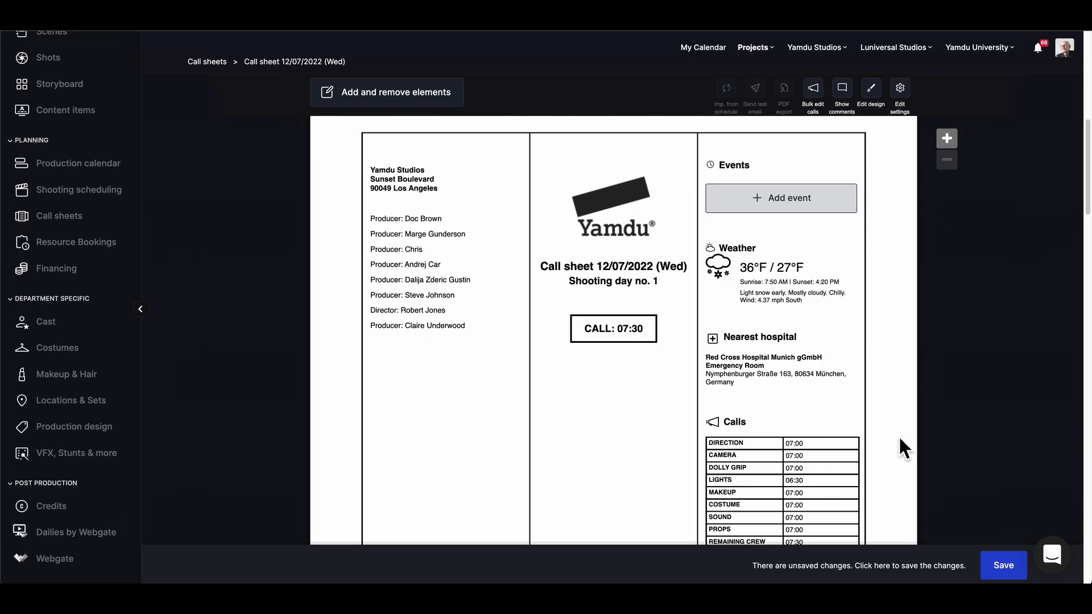
{"action": "scroll", "scroll_direction": "down", "scroll_amount": 3}
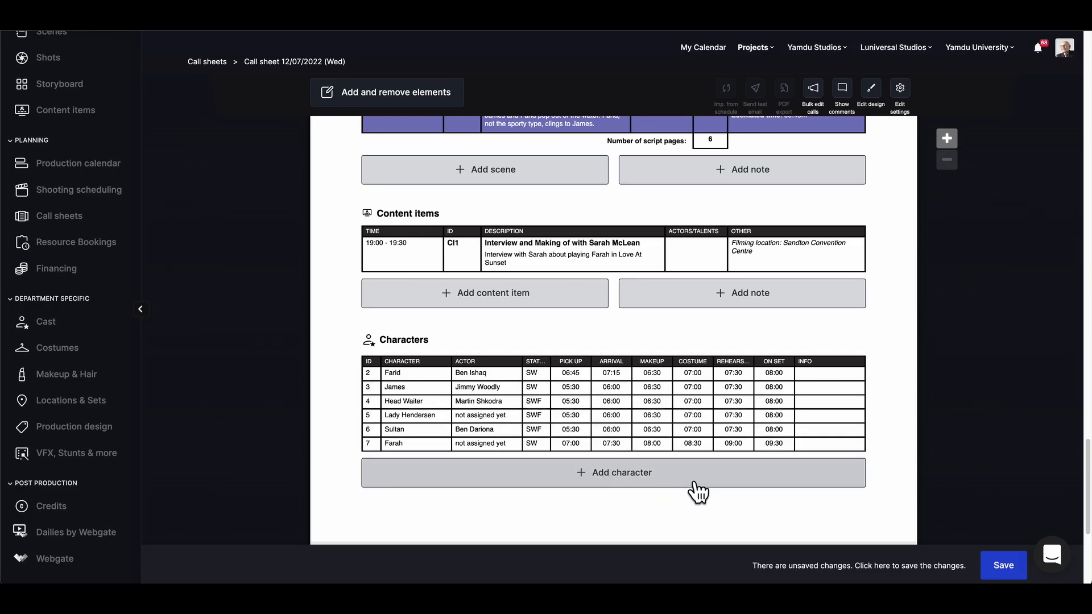